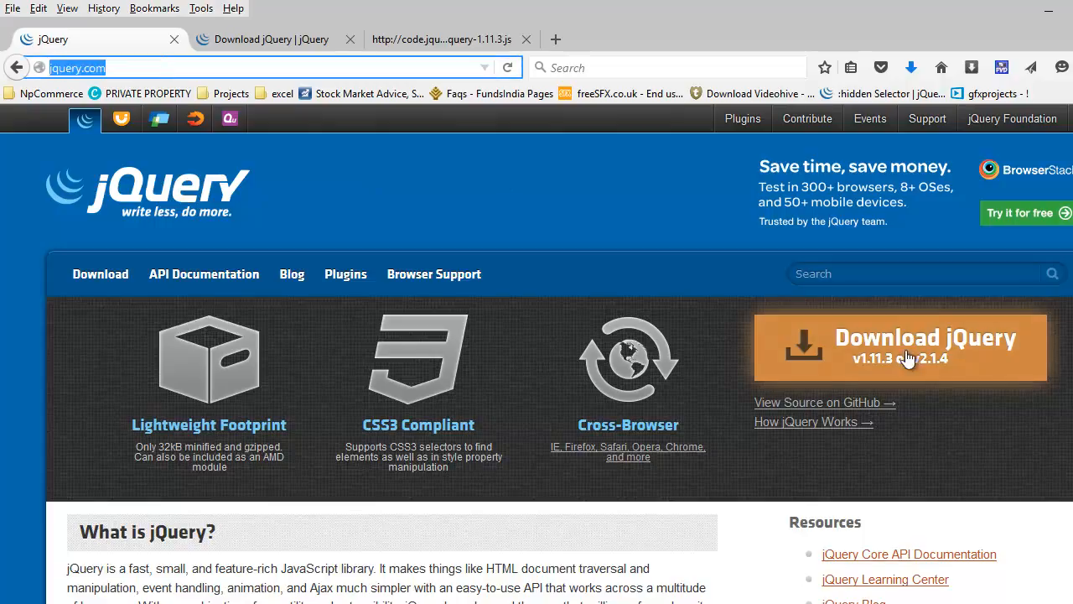
pyautogui.moveTo(333, 60)
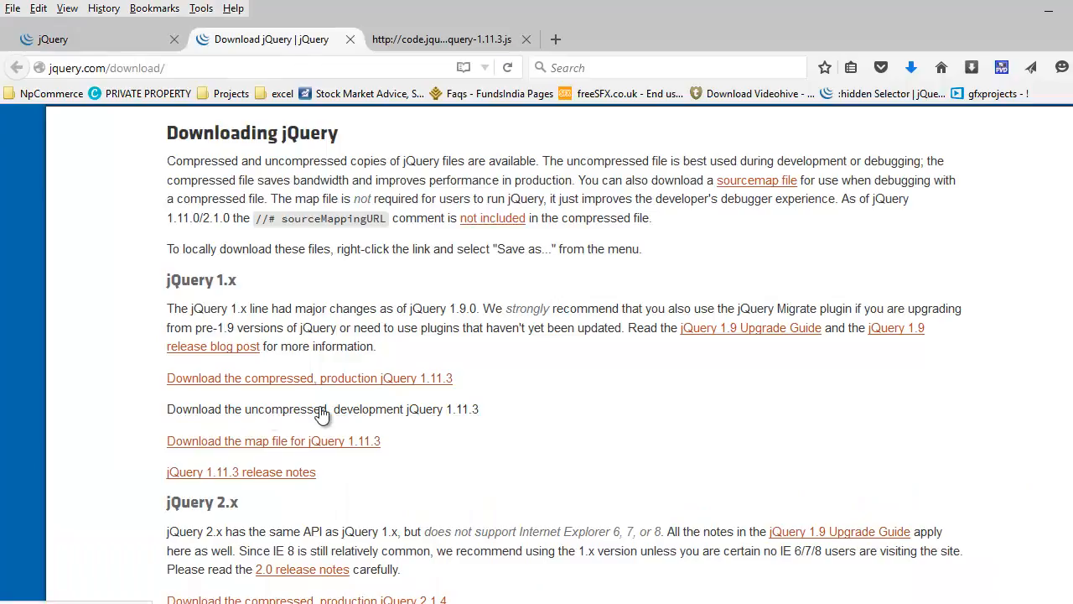
pyautogui.moveTo(293, 419)
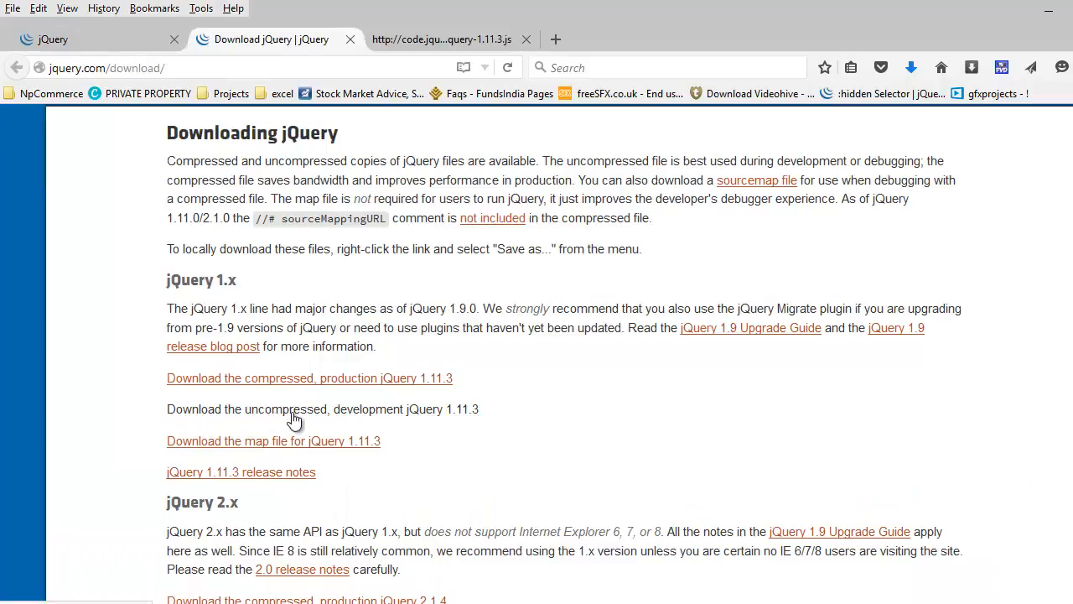
# Show the uncompressed jquery-1.11.3.js source from code.jquery.com in Firefox.
pyautogui.click(440, 39)
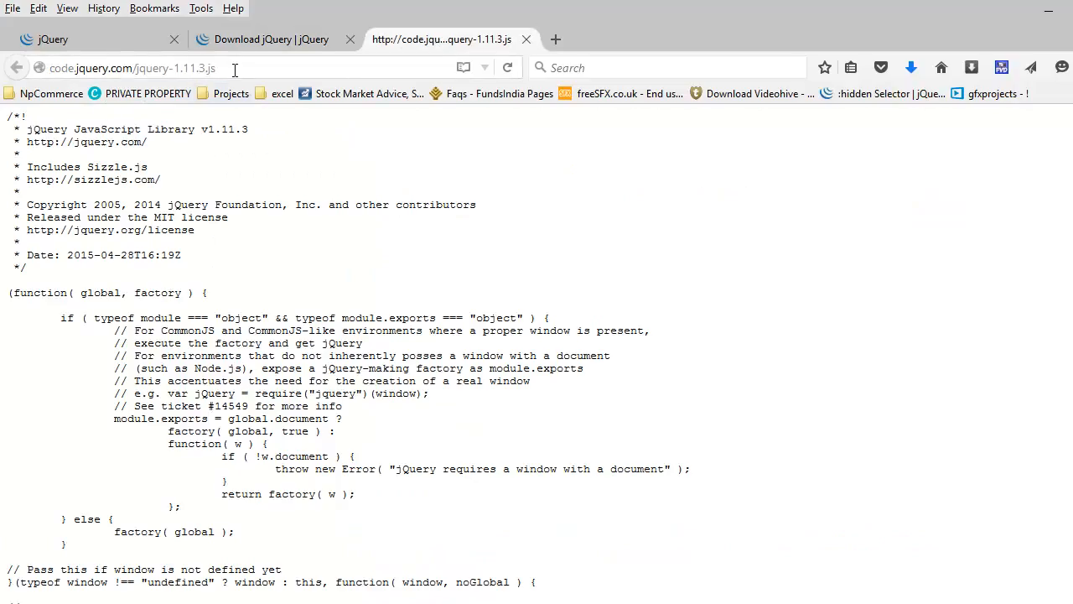
pyautogui.moveTo(302, 228)
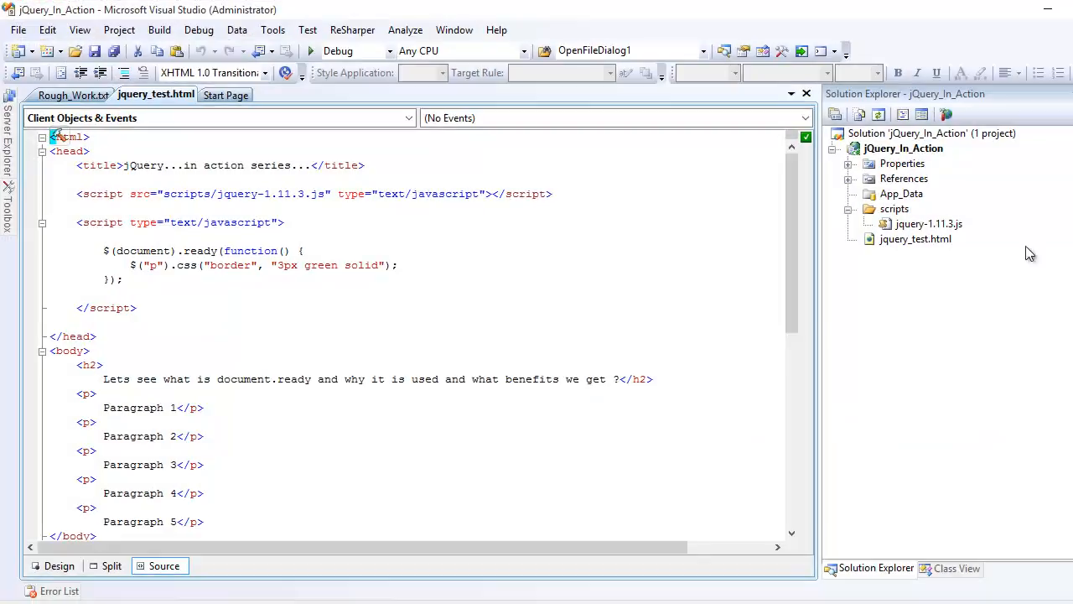
pyautogui.click(929, 223)
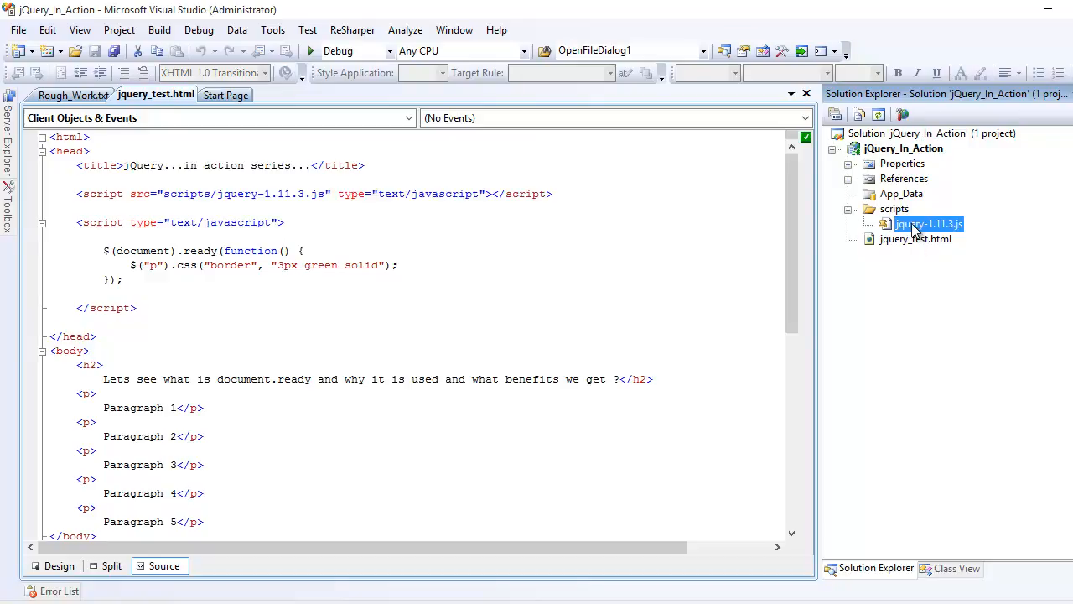
pyautogui.doubleClick(928, 224)
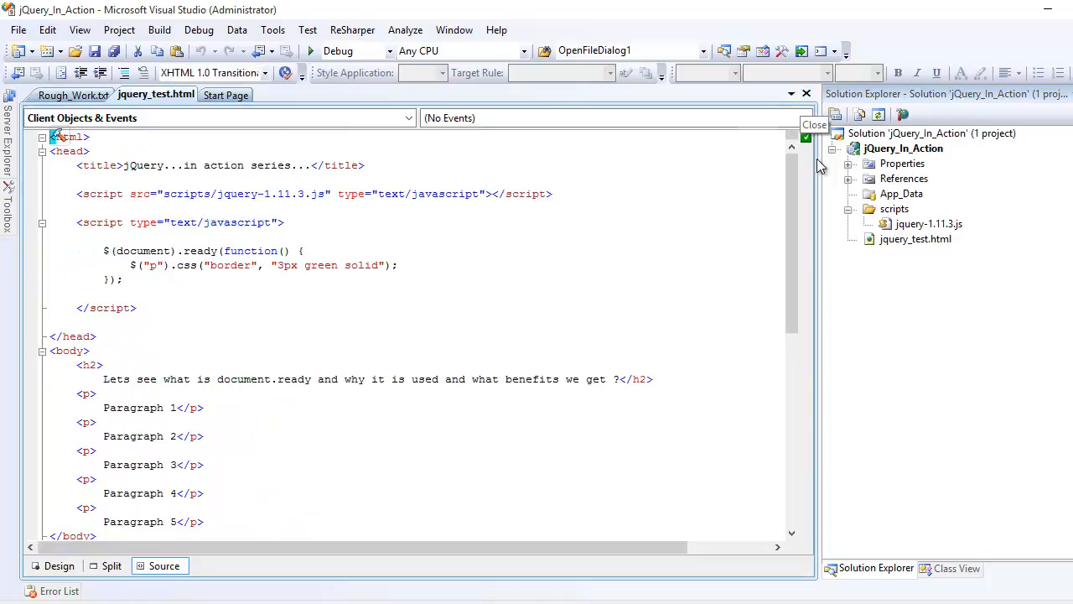
pyautogui.click(98, 194)
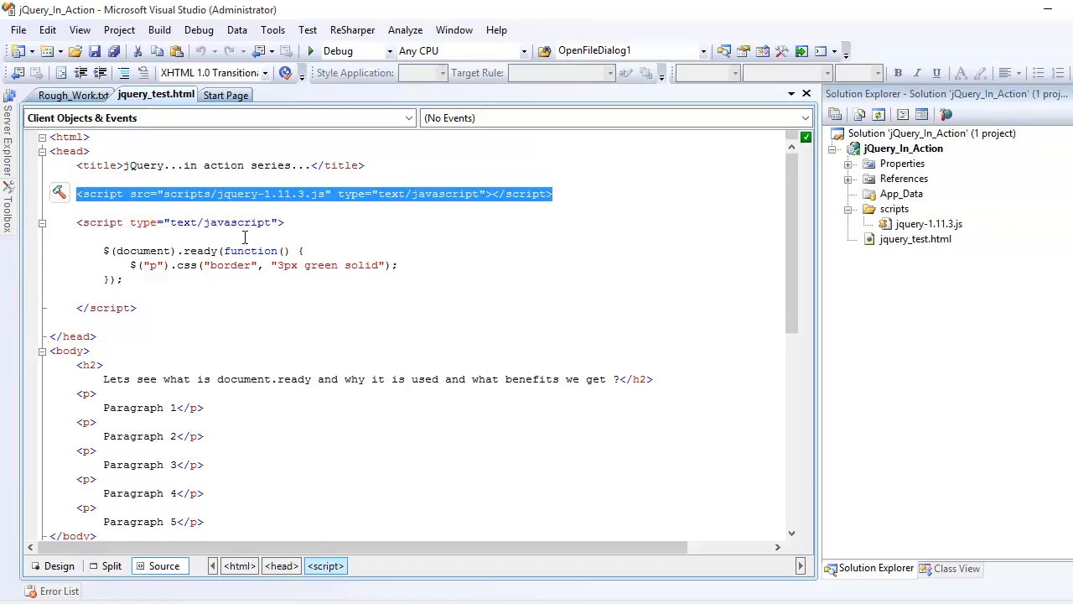
pyautogui.click(929, 224)
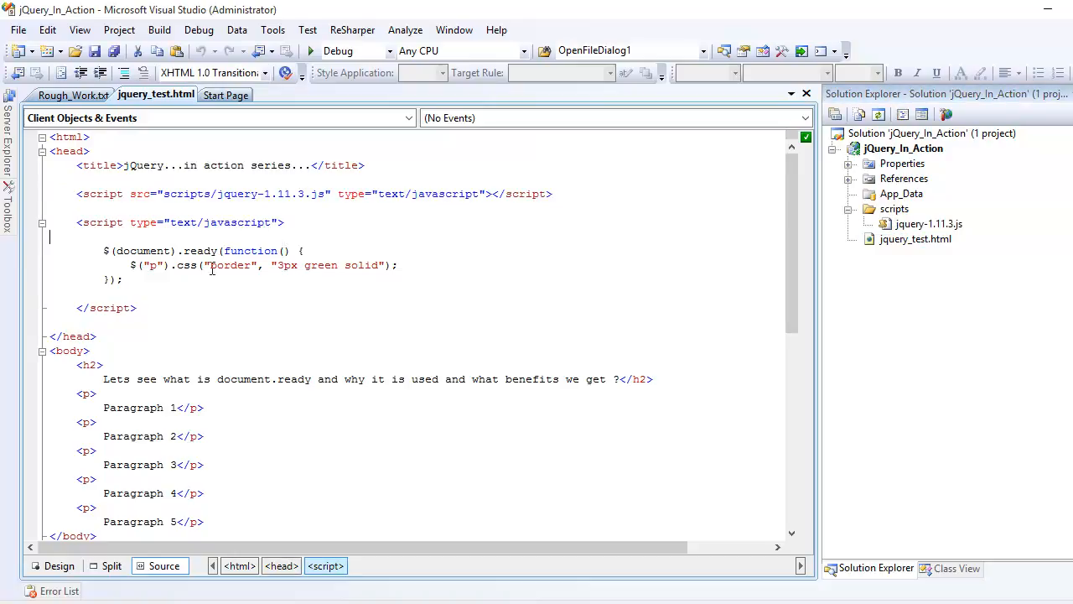
# Inspect the p selector in the css border rule, then view jquery_test.html in the browser.
pyautogui.scroll(-3)
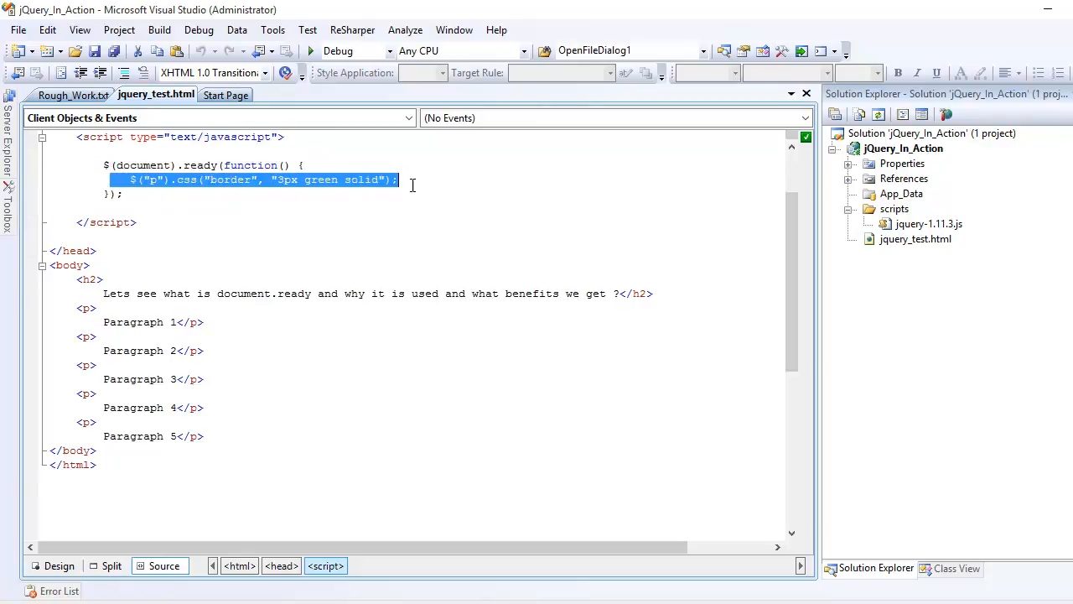
pyautogui.moveTo(134, 191)
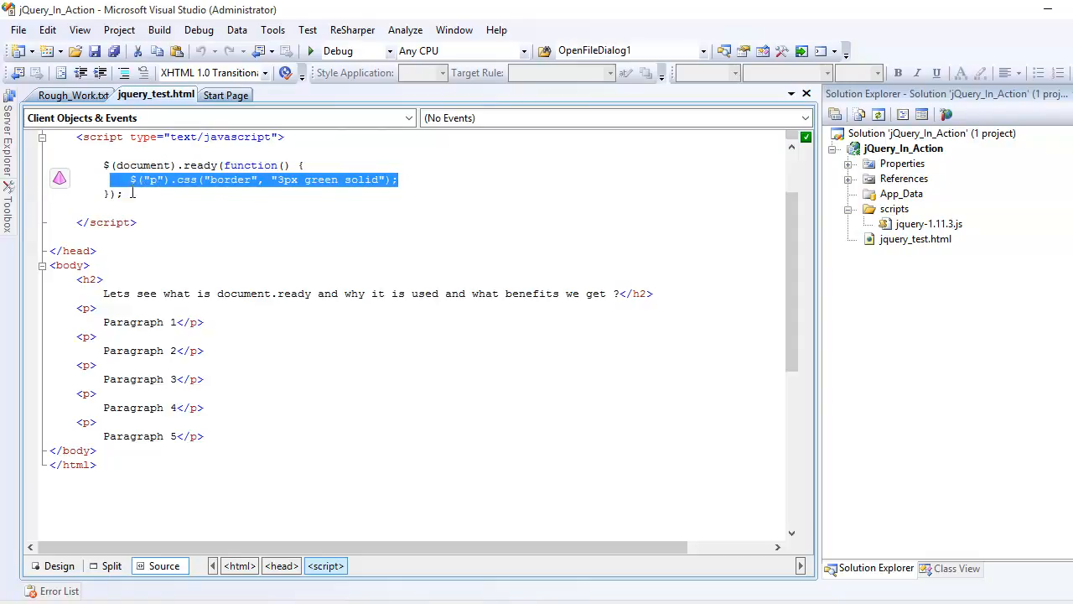
pyautogui.doubleClick(153, 179)
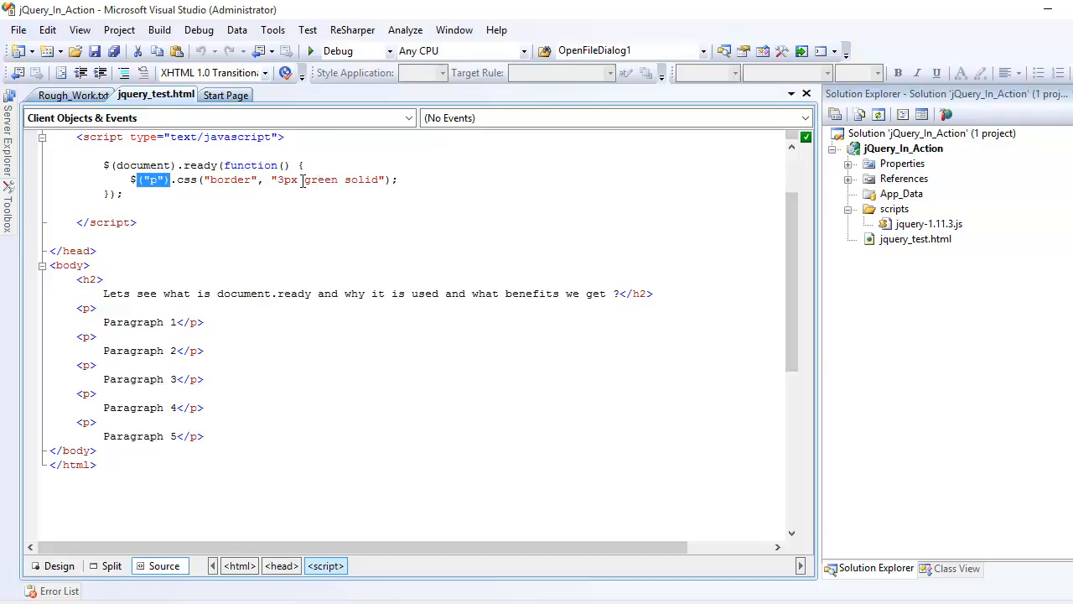
pyautogui.rightClick(915, 238)
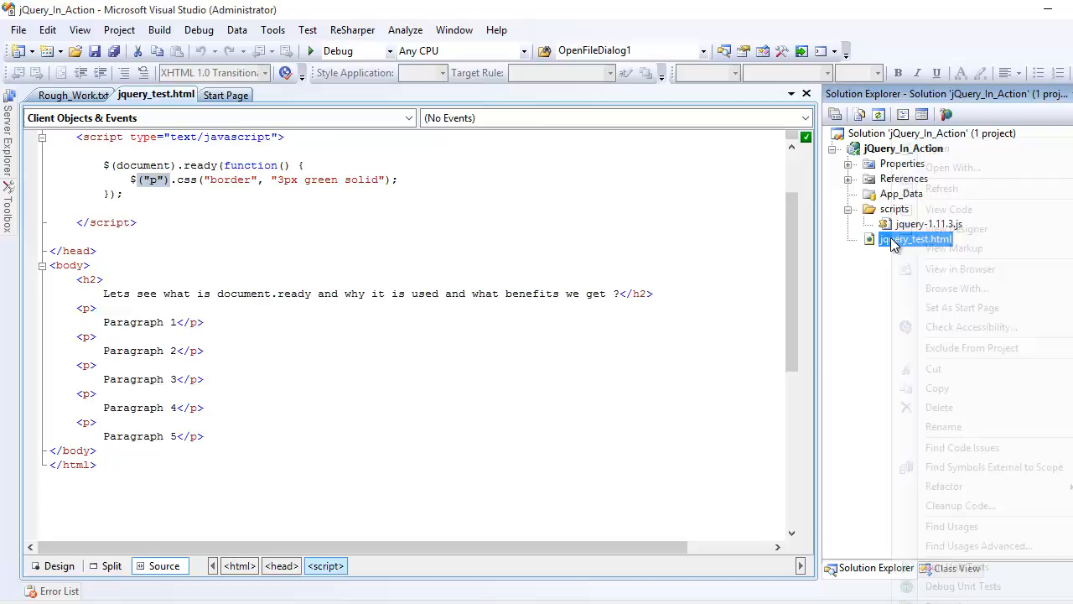
pyautogui.click(336, 251)
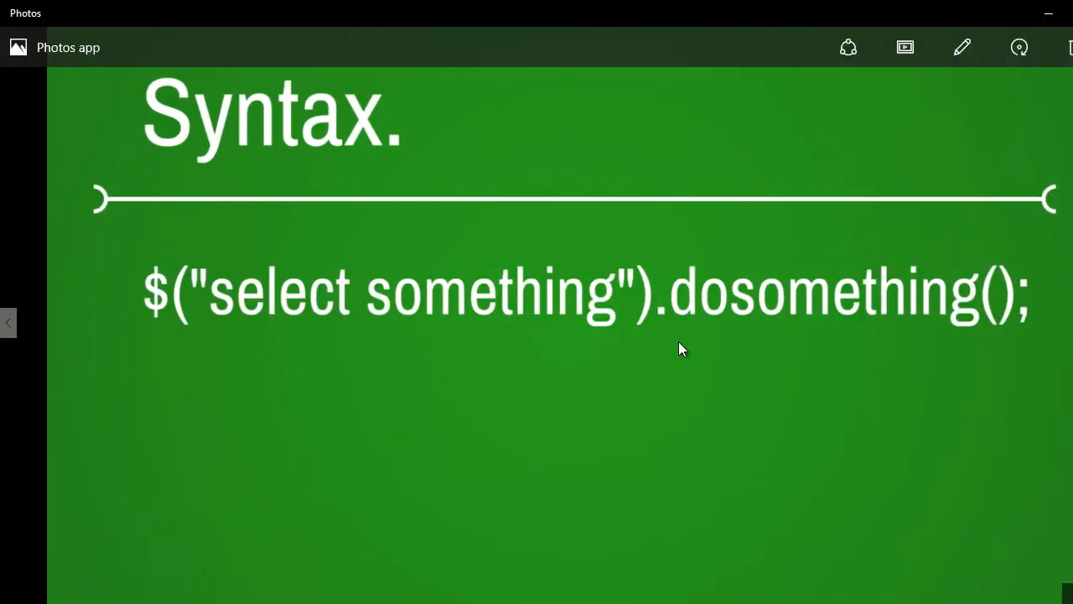
pyautogui.moveTo(306, 268)
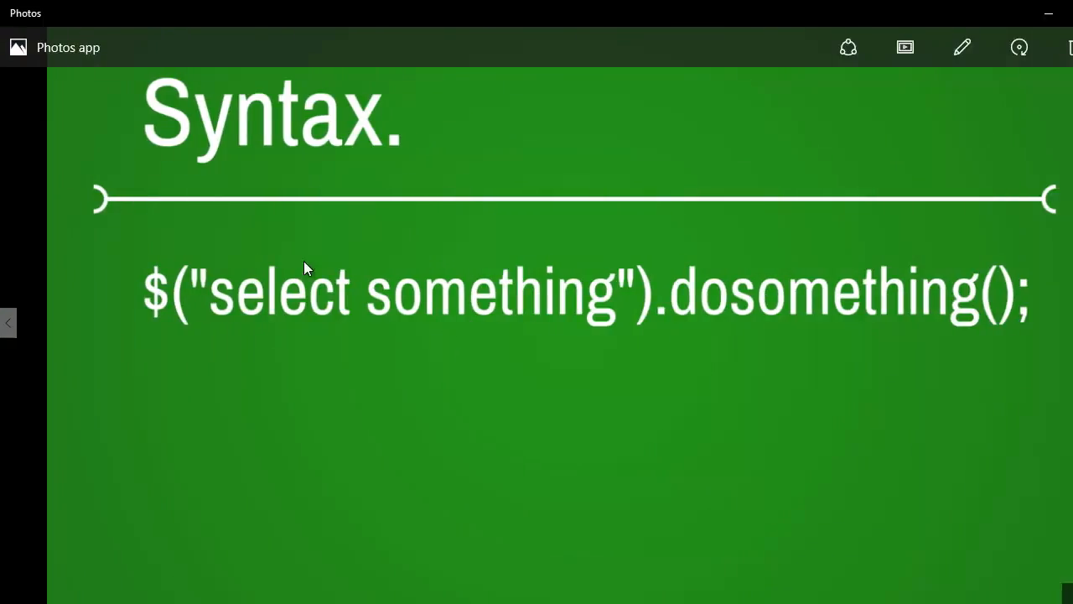
pyautogui.moveTo(173, 276)
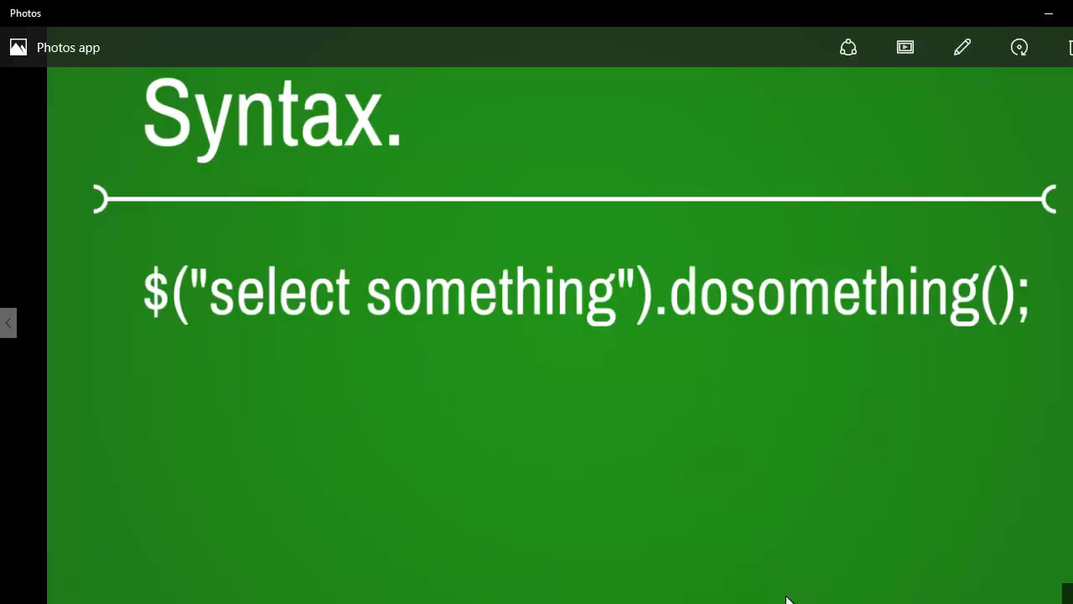
pyautogui.moveTo(786, 538)
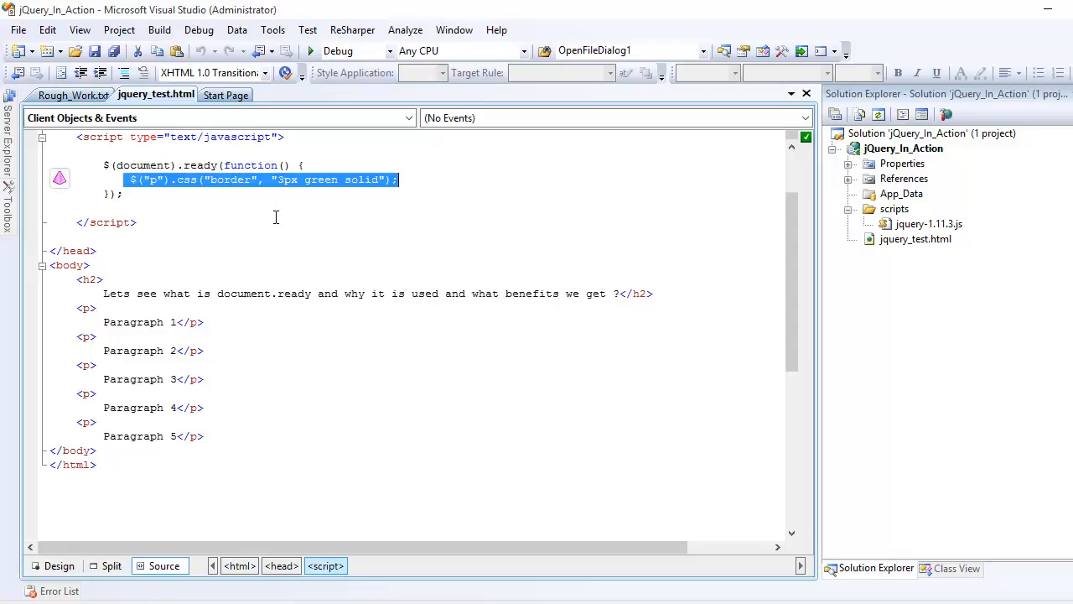
# Change $("p") to $("h2") in the border rule and preview jquery_test.html in the browser.
pyautogui.doubleClick(152, 180)
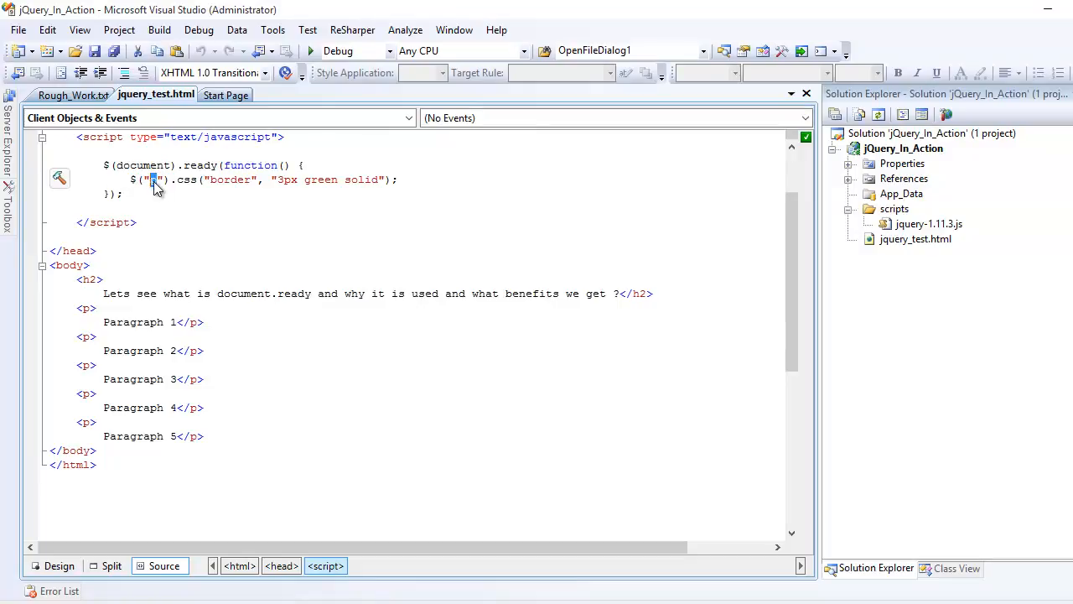
pyautogui.write('2')
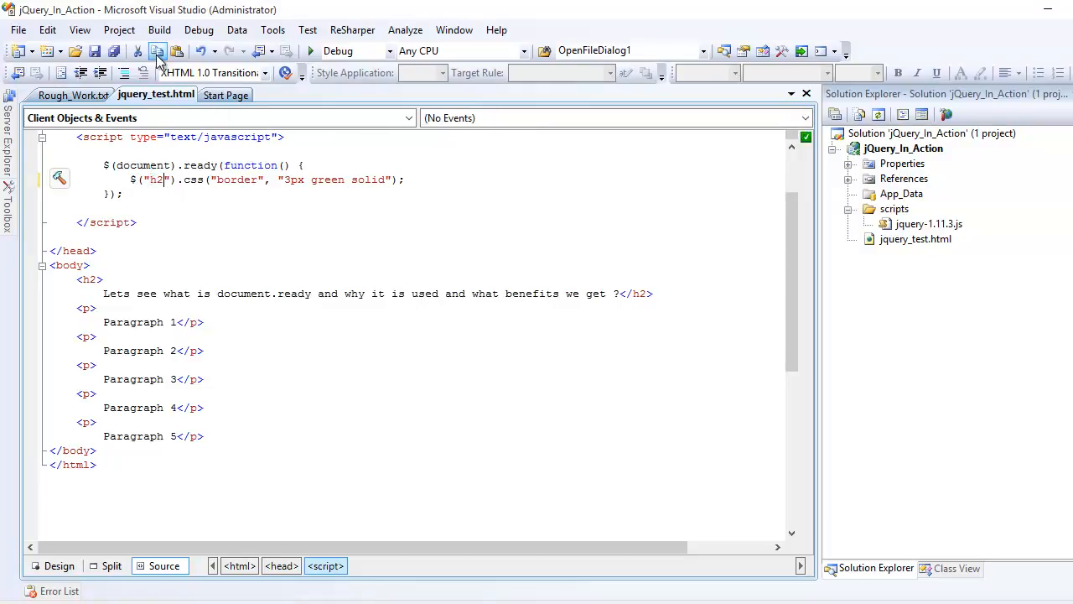
pyautogui.rightClick(915, 239)
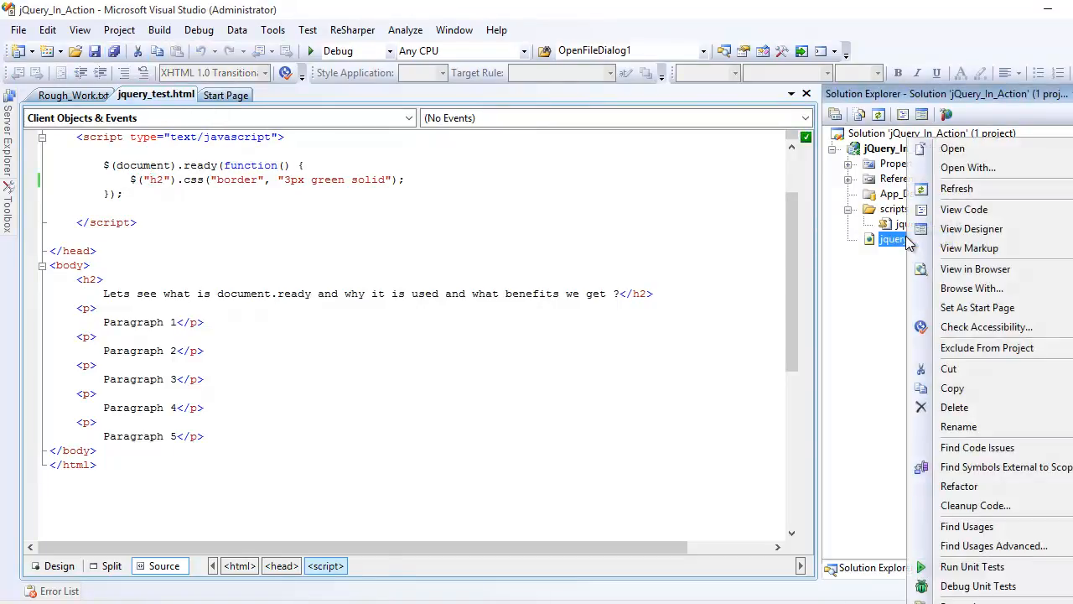
pyautogui.click(975, 268)
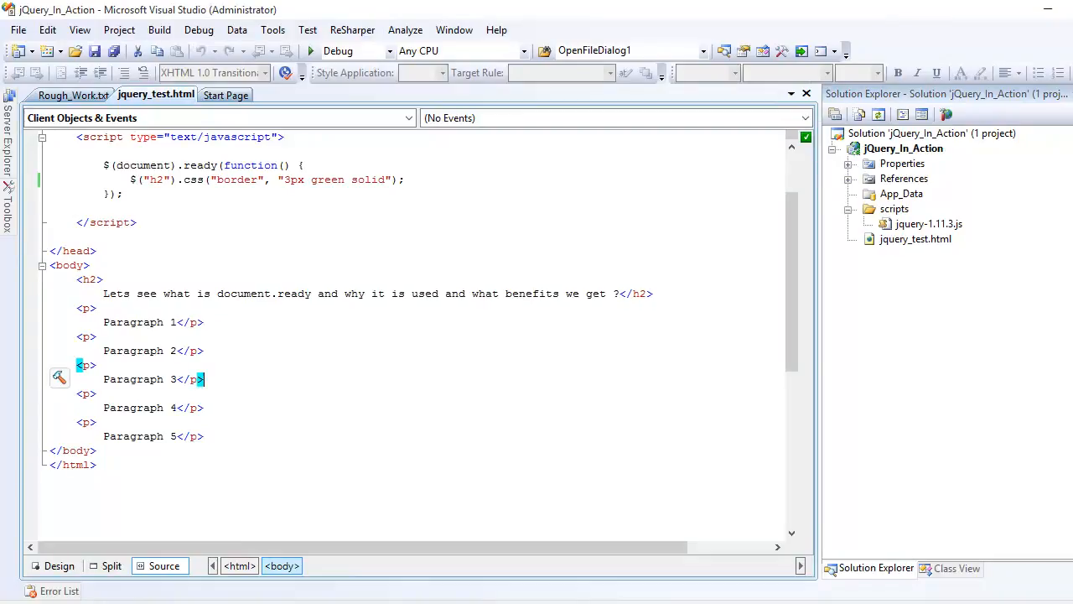
pyautogui.doubleClick(193, 180)
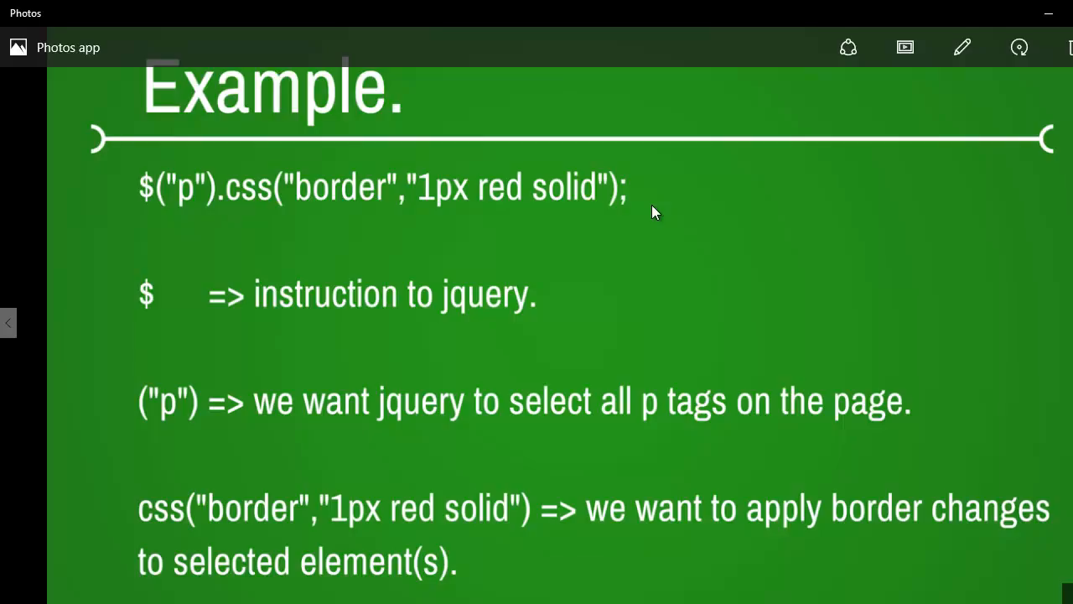
pyautogui.moveTo(582, 316)
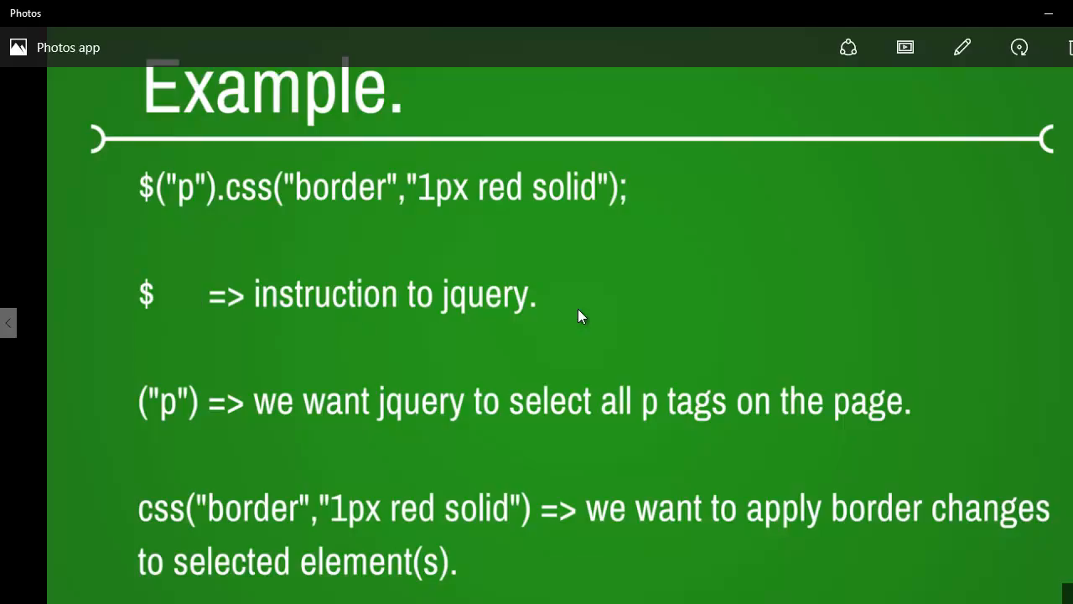
pyautogui.moveTo(585, 417)
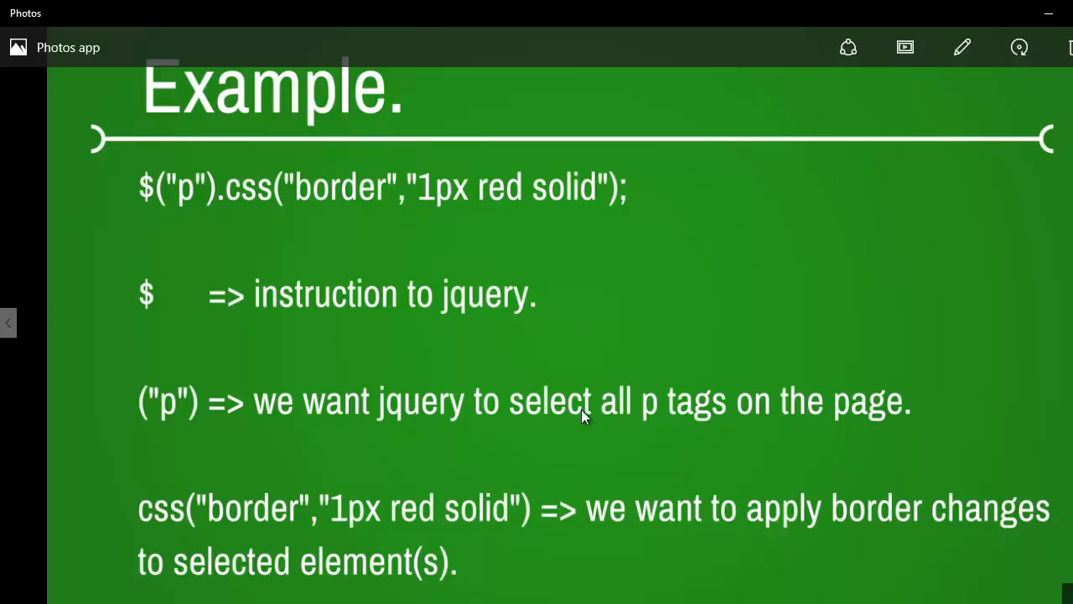
pyautogui.moveTo(779, 413)
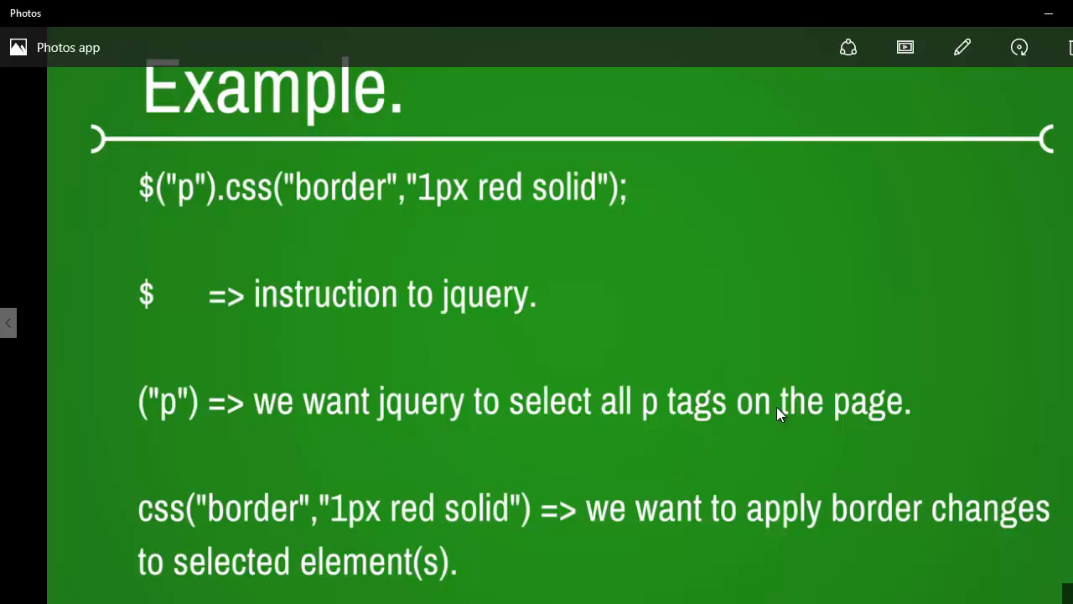
pyautogui.moveTo(164, 505)
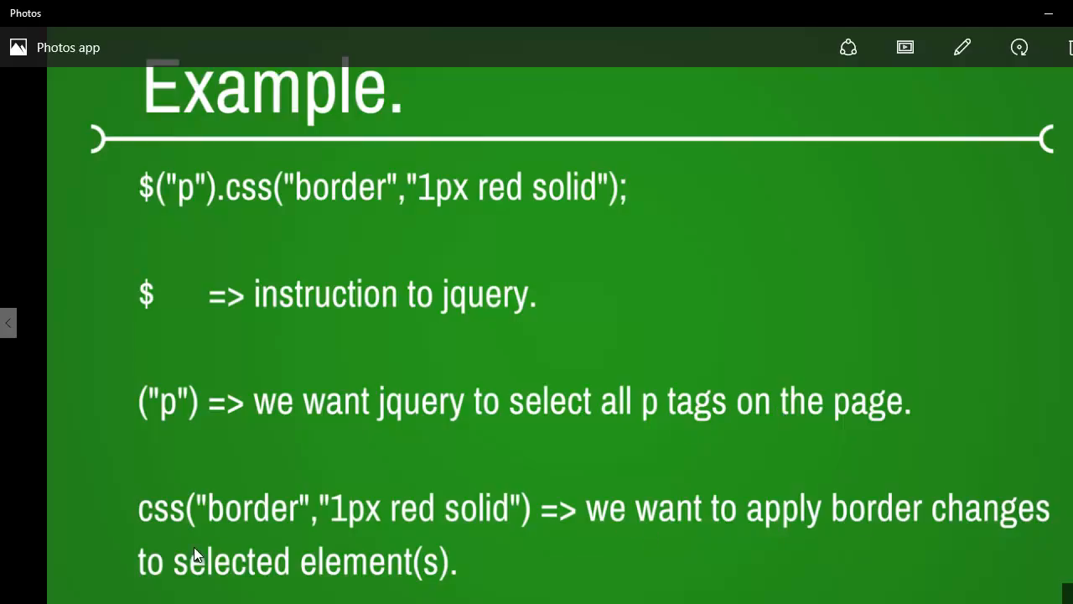
pyautogui.moveTo(378, 563)
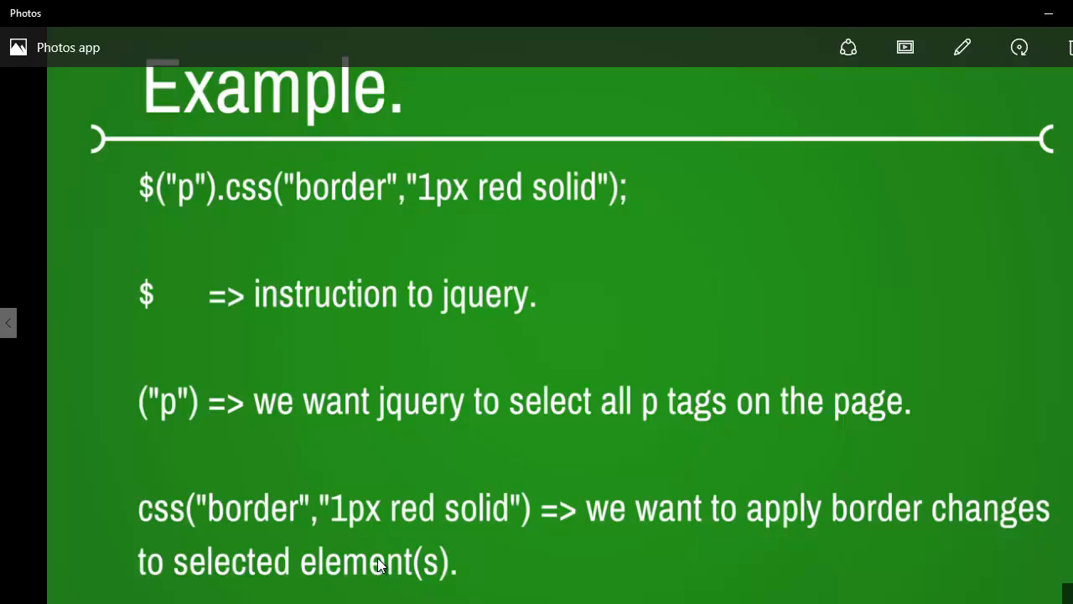
pyautogui.moveTo(266, 198)
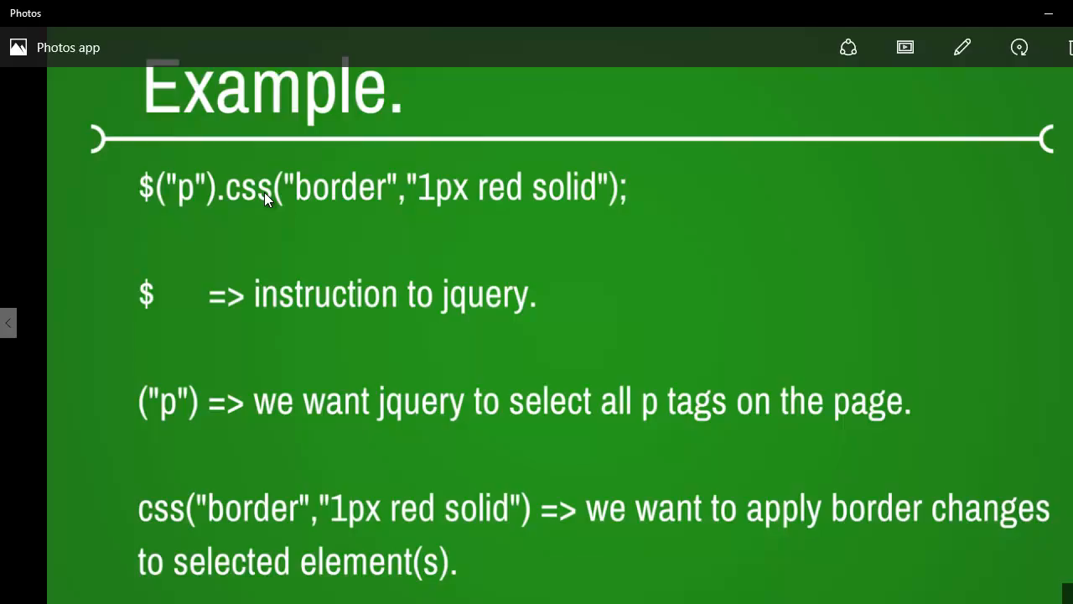
pyautogui.moveTo(190, 194)
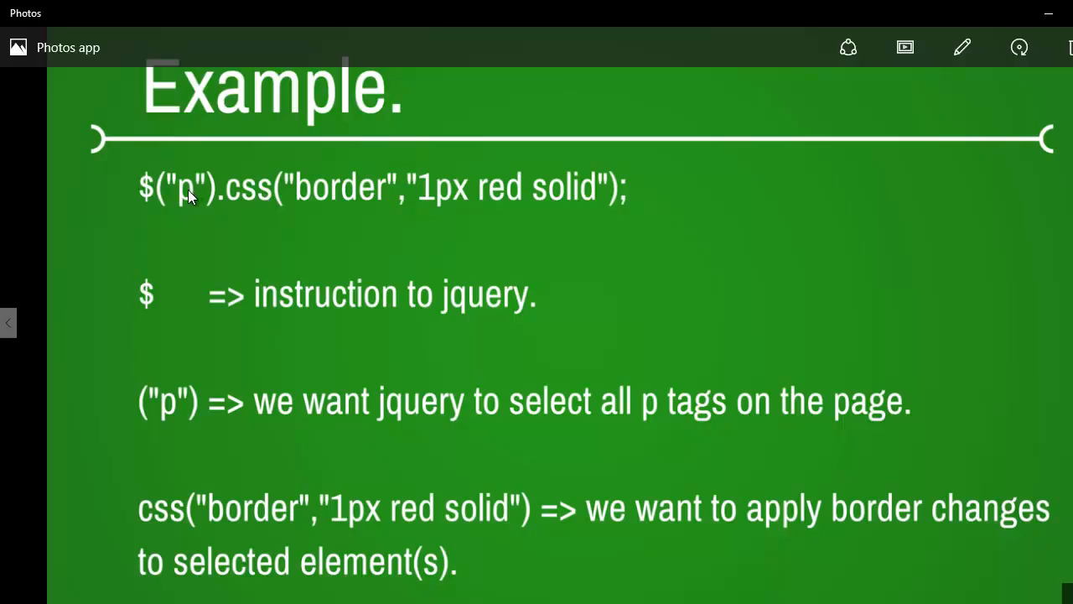
pyautogui.moveTo(177, 206)
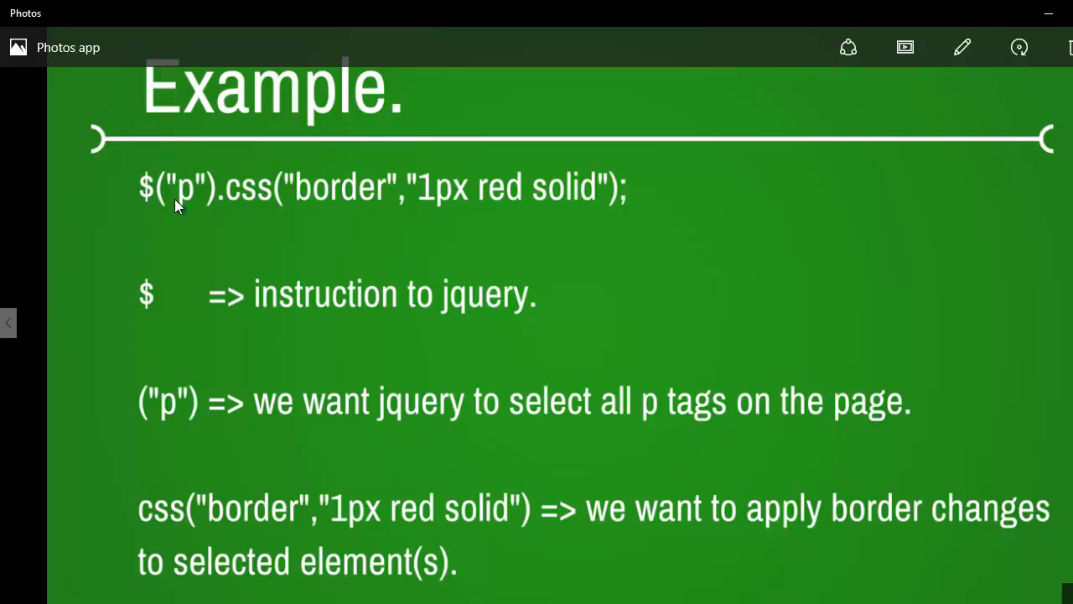